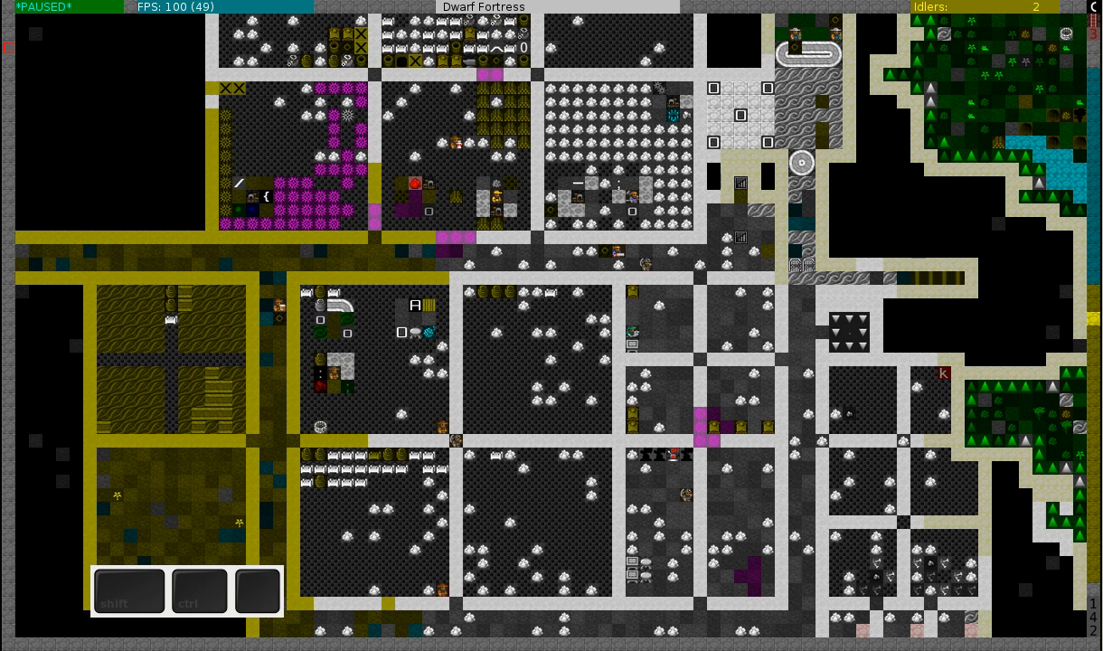
pyautogui.moveTo(662, 29)
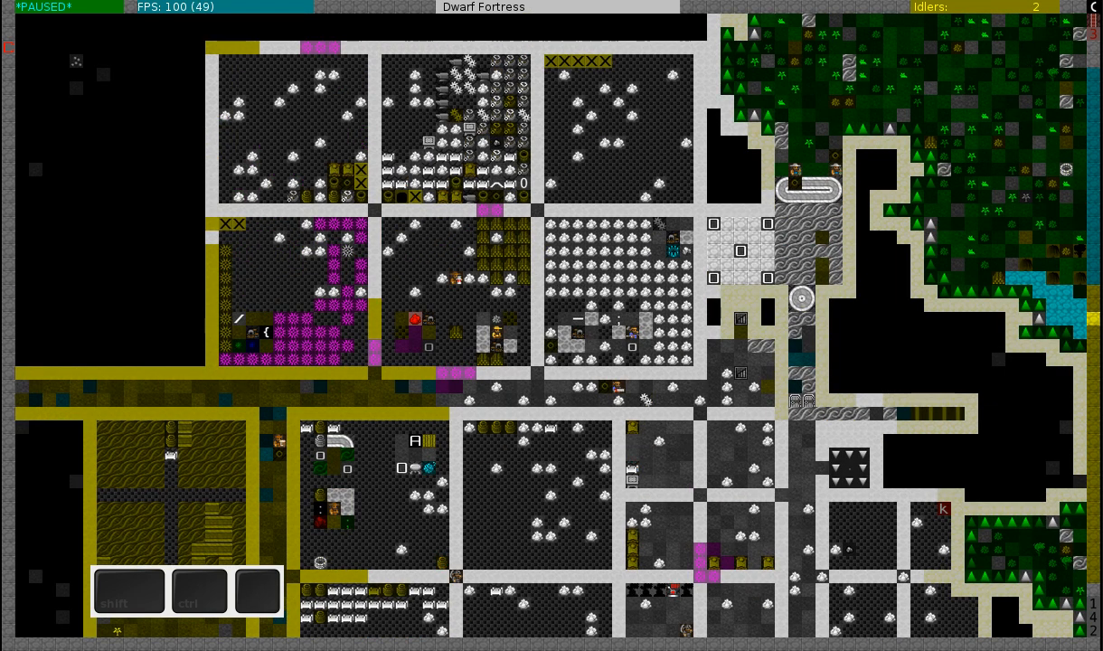
# - Bring up the military screen with the militia commander's uniform choices listed
pyautogui.press('m')
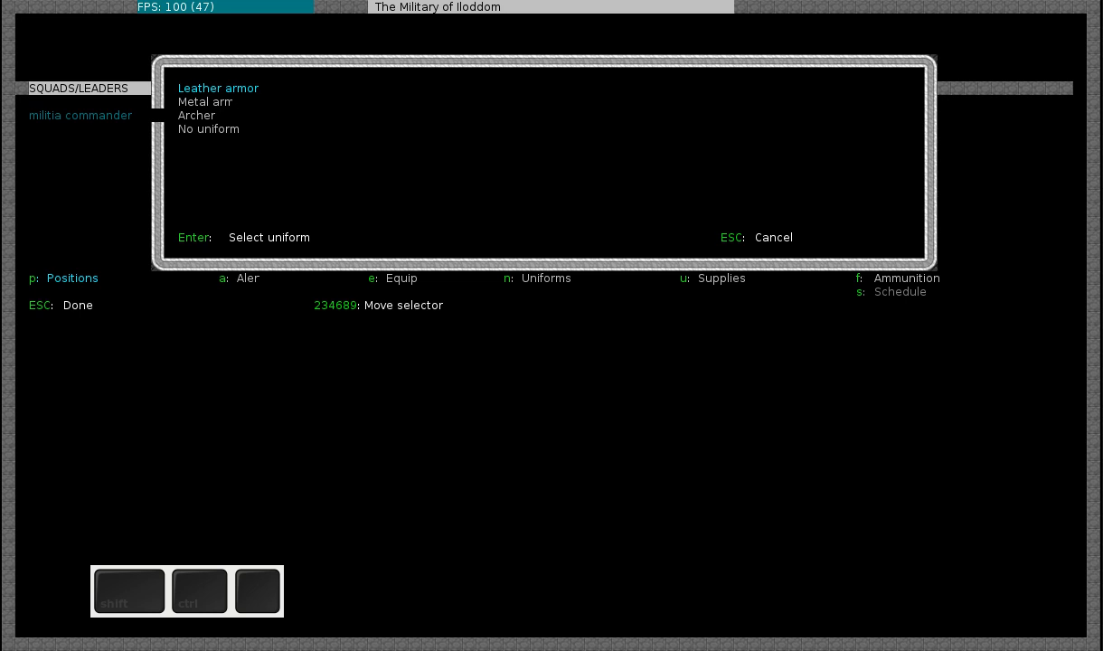
# - Move the pending uniform choice to metal armor for the militia commander
pyautogui.press('Down')
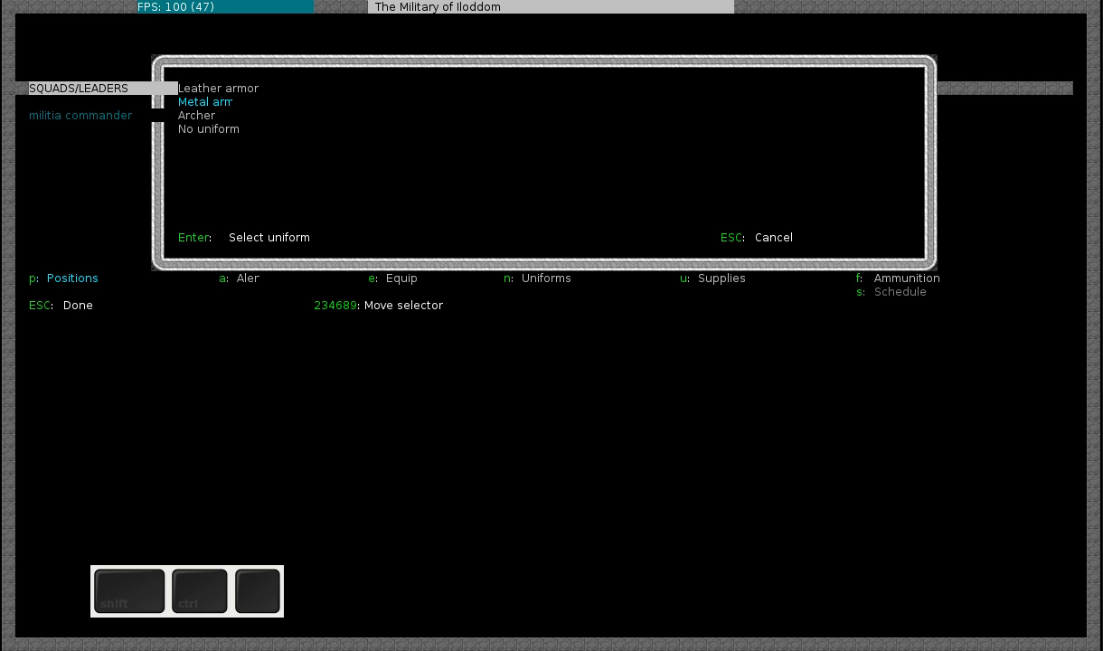
pyautogui.moveTo(666, 29)
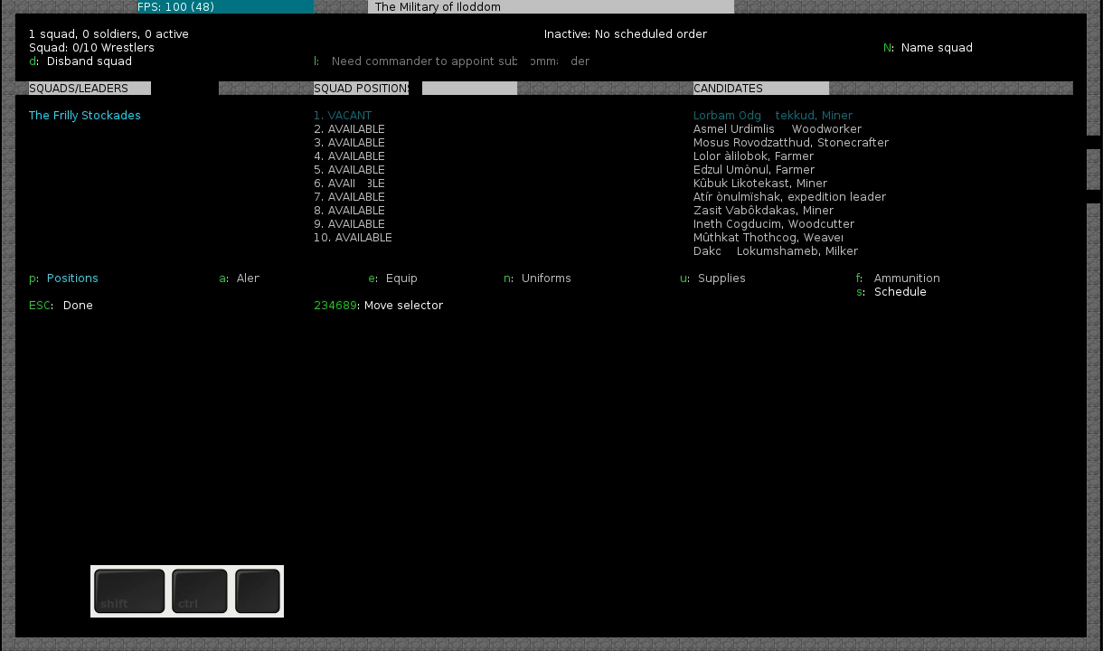
# - Assign candidate dwarves to The Crystalline Idols, filling the militia commander position
pyautogui.press('d')
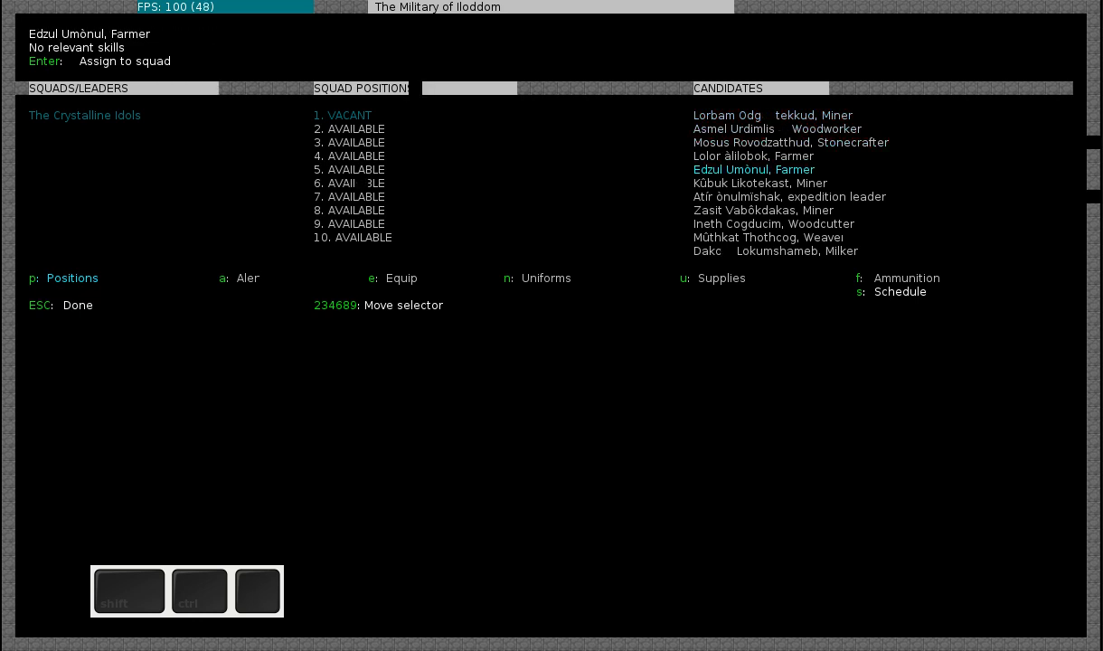
pyautogui.press('down')
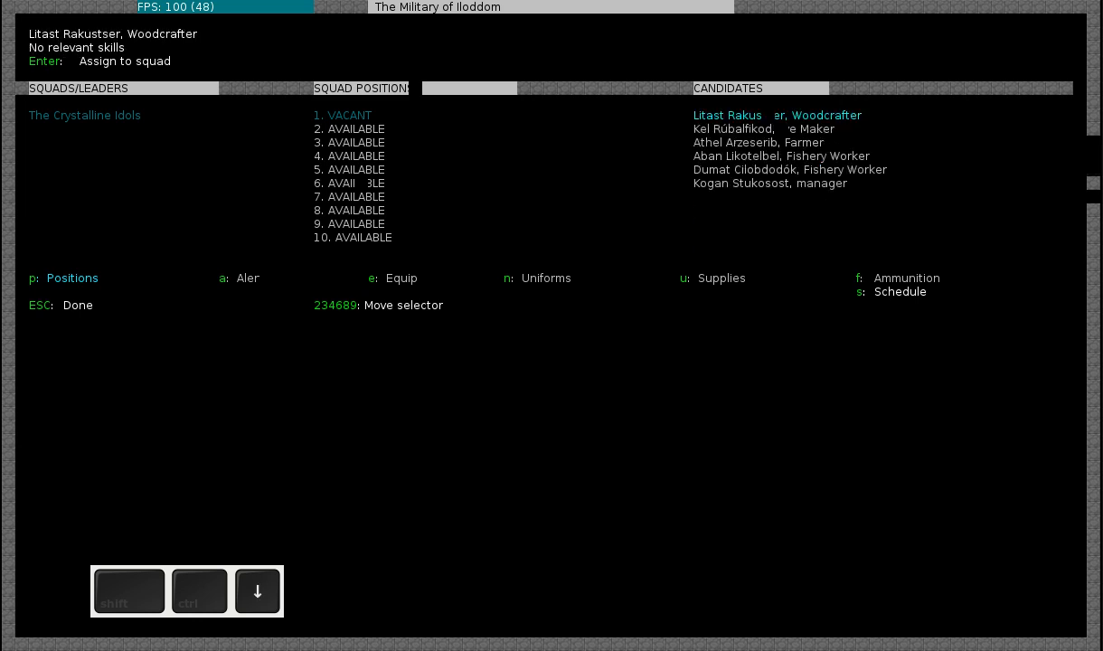
pyautogui.press('Down')
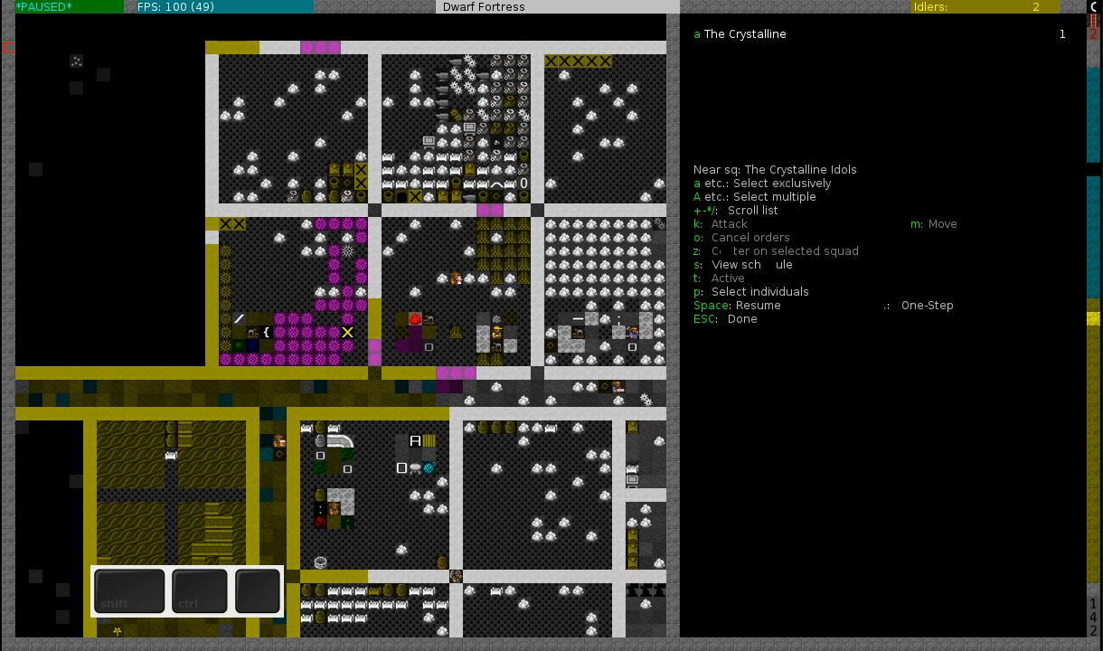
# - Put The Crystalline Idols on active duty and show the 17-dwarf citizens list with jobs
pyautogui.press('t')
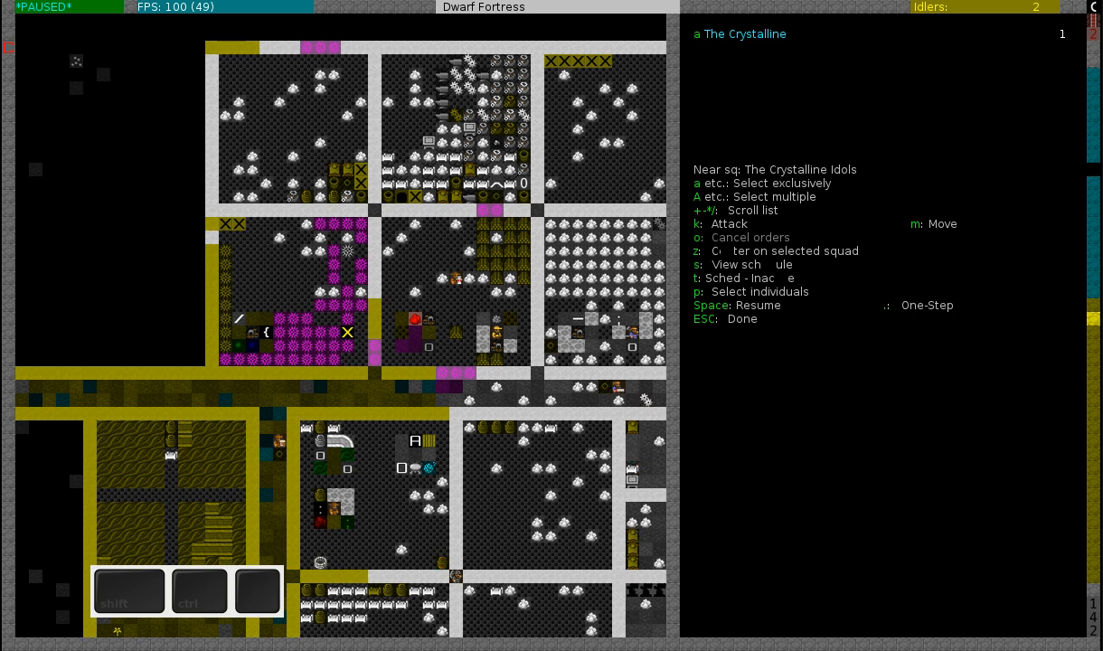
pyautogui.press('t')
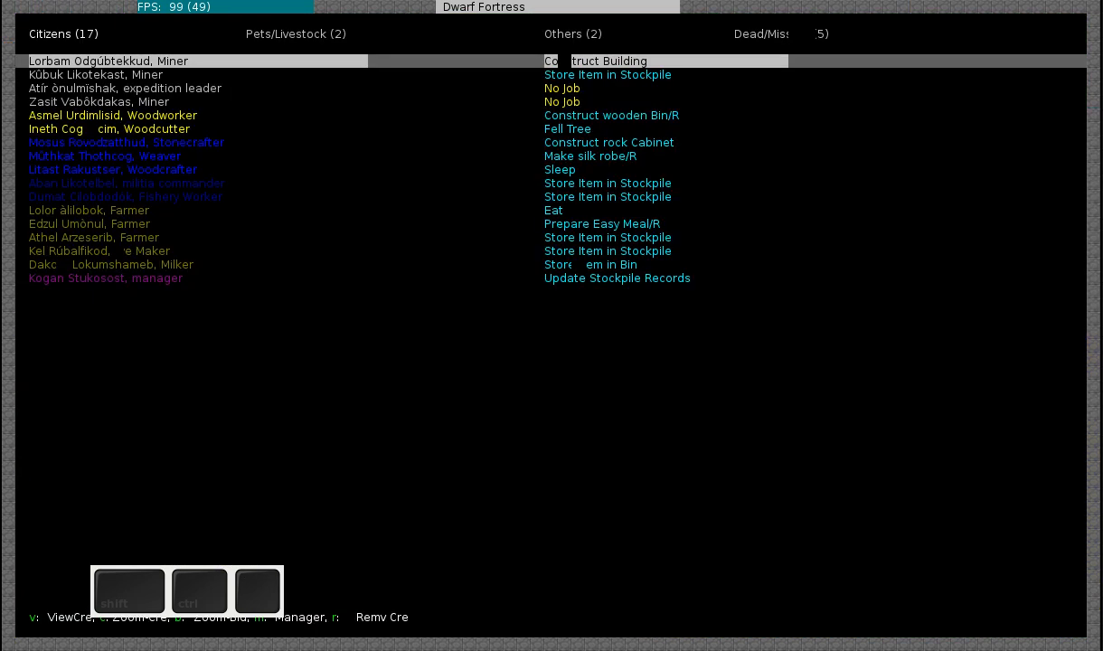
# - Let time run so a dwarf becomes militia commander, confirming it in the citizens list
pyautogui.press('down')
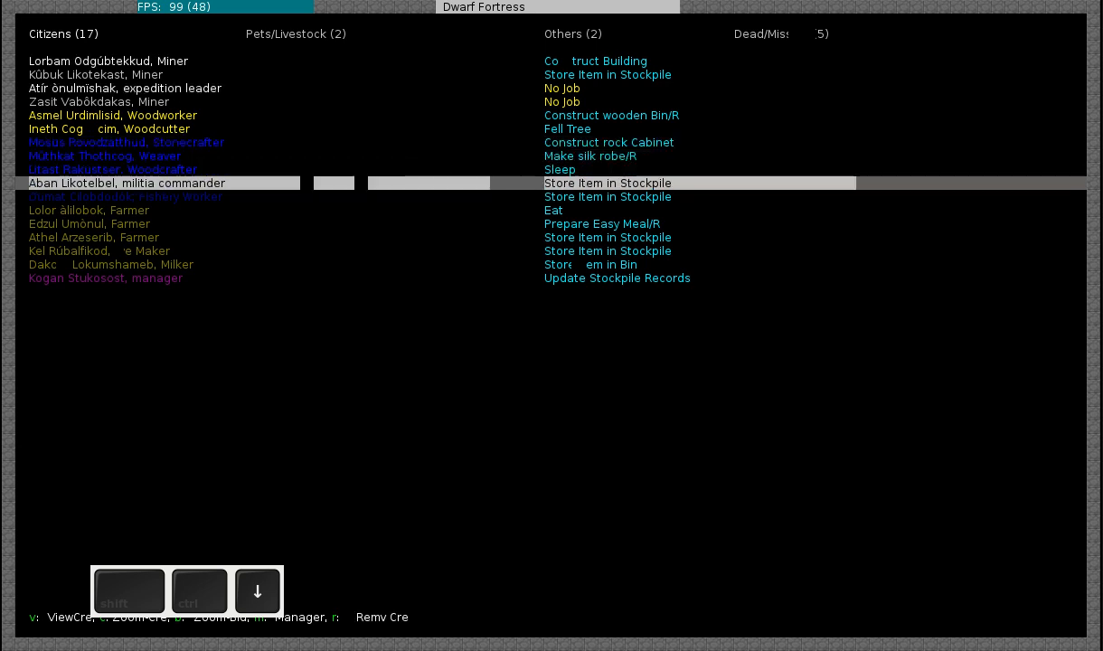
pyautogui.press('Escape')
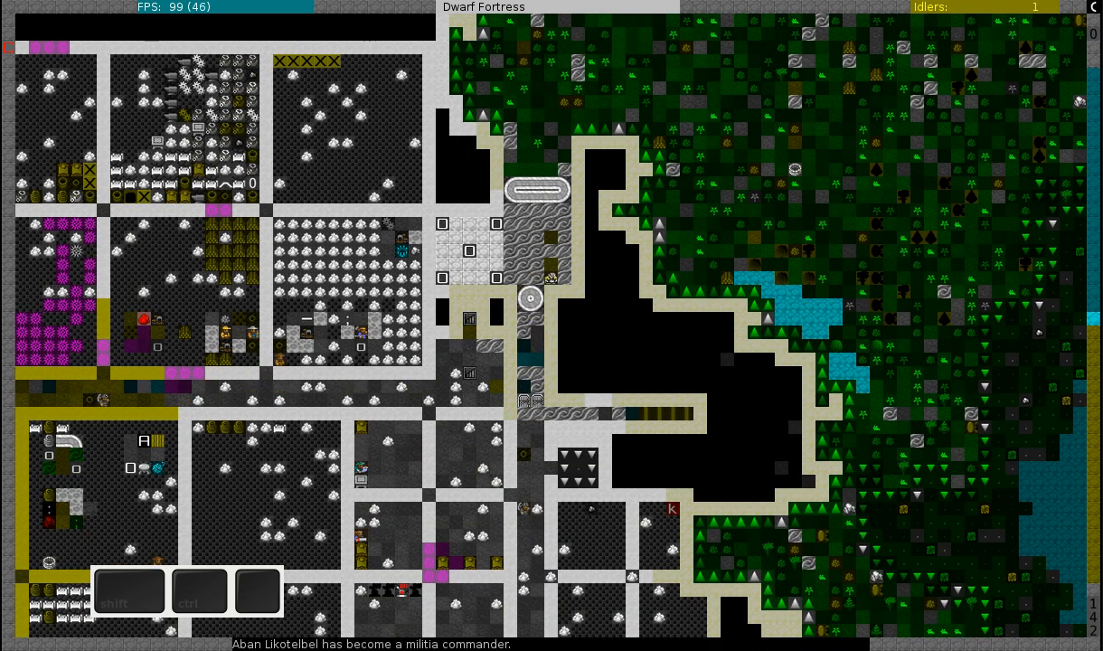
pyautogui.press('u')
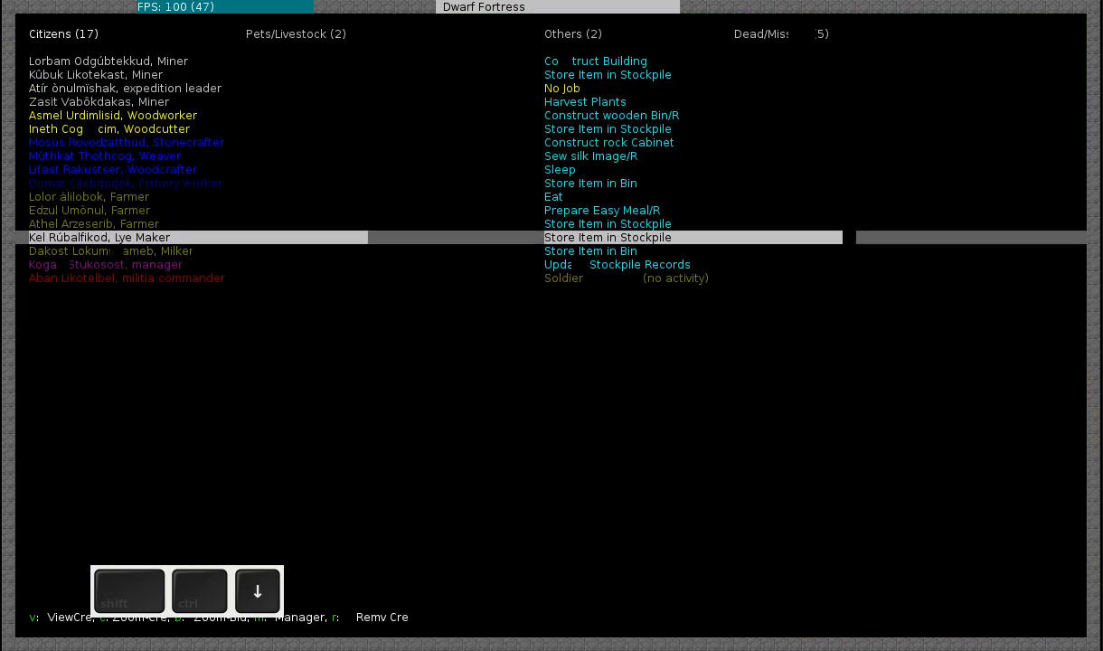
pyautogui.press('Escape')
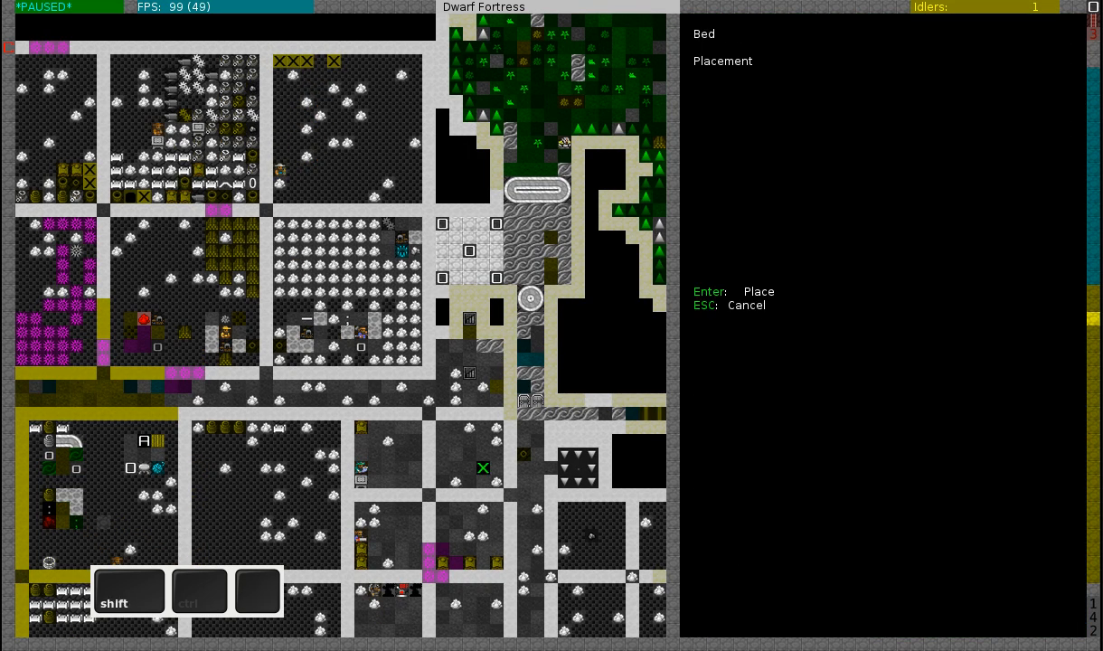
# - Place the bed and close the mason's workshop orders with coffers, armor stand and weapon rack queued
pyautogui.press('Enter')
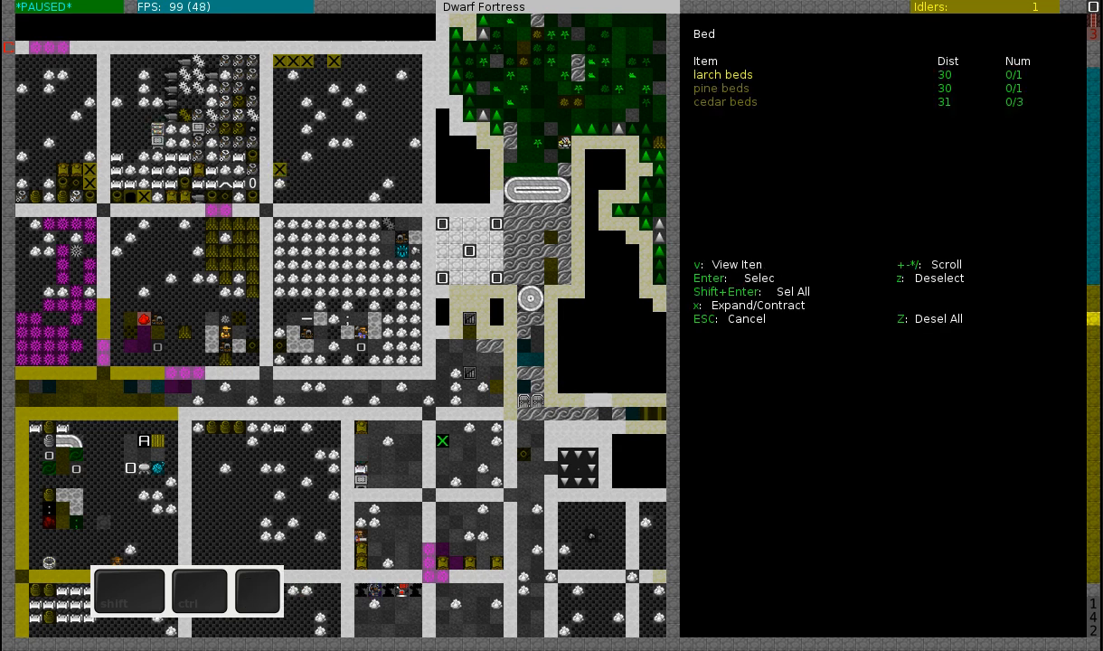
pyautogui.press('Escape')
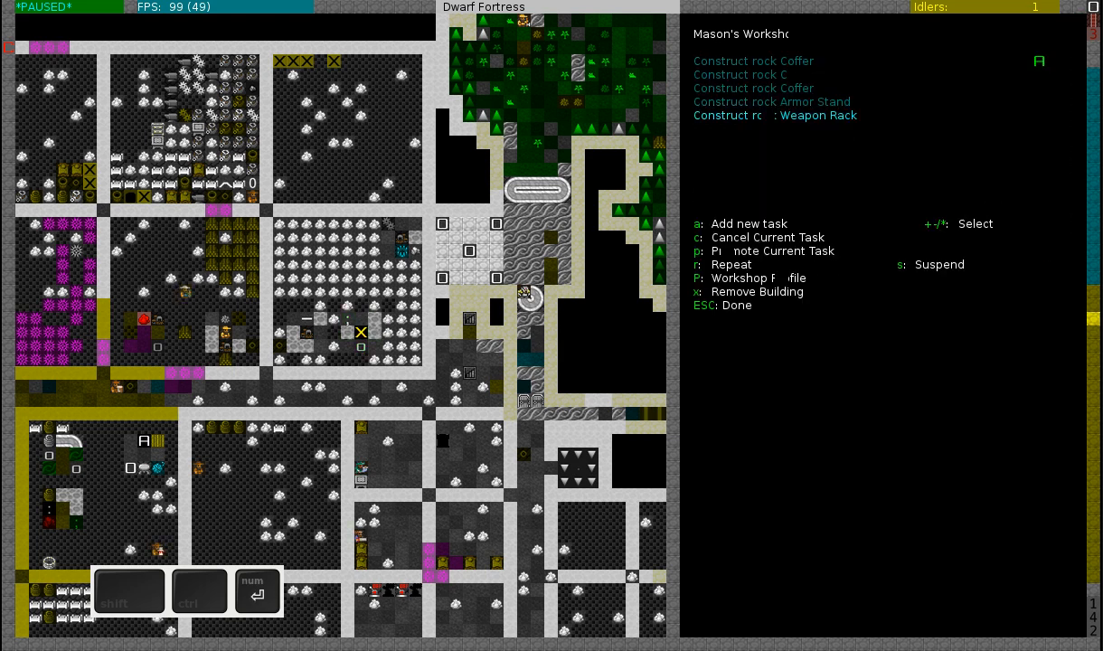
pyautogui.press('Enter')
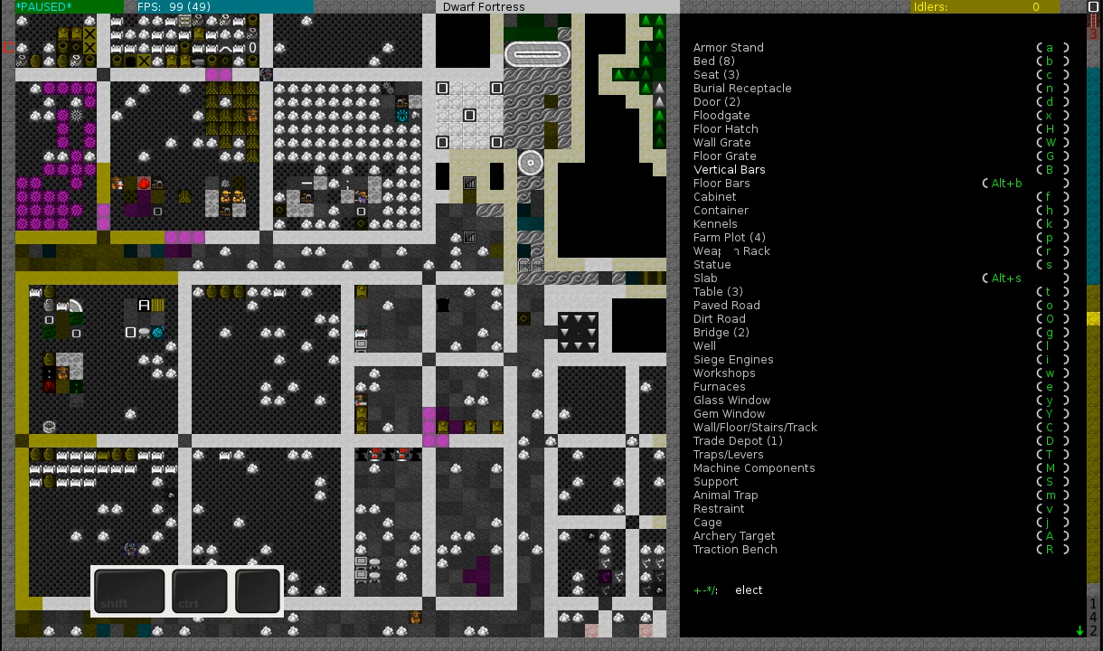
# - Show the citizens list with a dwarf constructing the rock armor stand
pyautogui.click(717, 195)
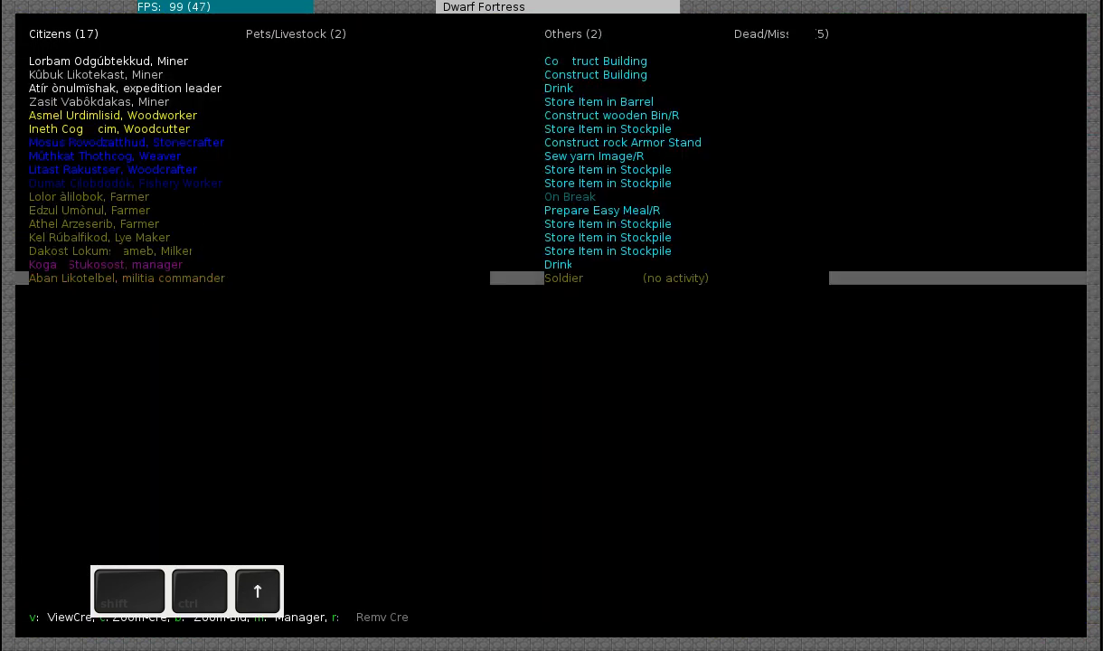
# - Select The Crystalline Idols in the squad menu over the cavern area
pyautogui.click(127, 278)
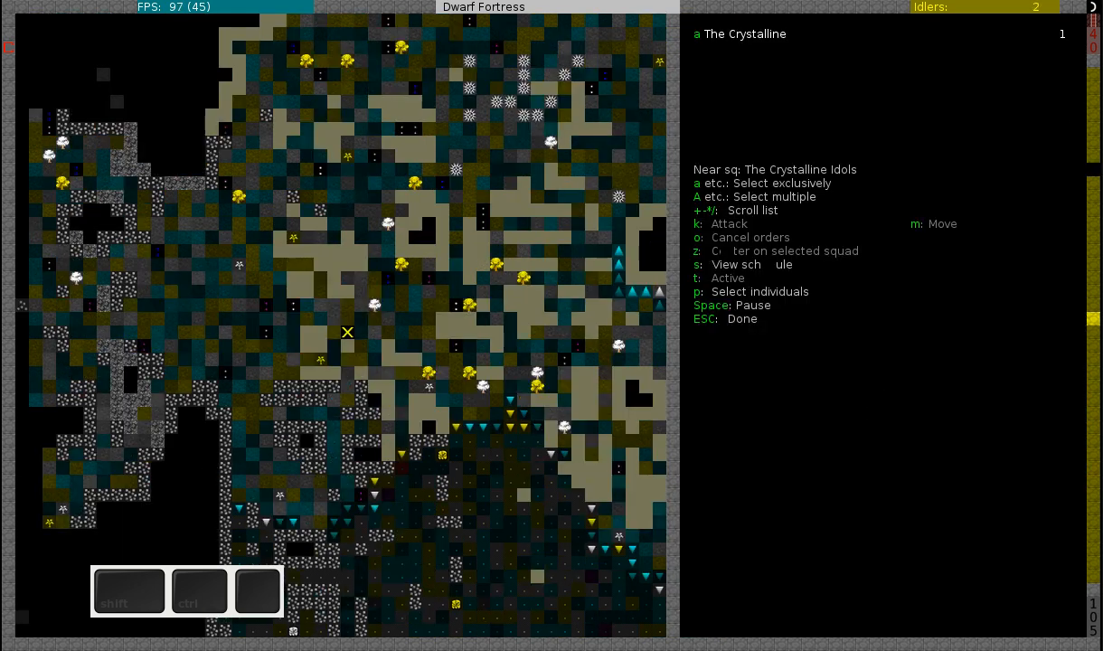
# - Start a move order for The Crystalline Idols toward the caverns
pyautogui.press('m')
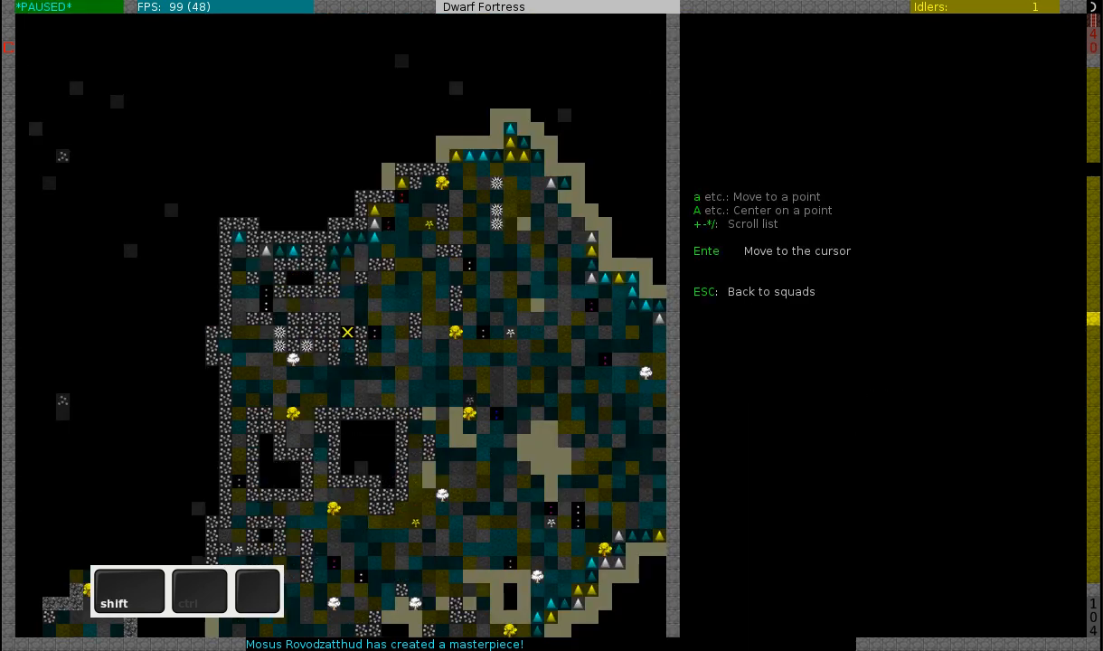
# - Station The Crystalline Idols at the chosen cavern spot and leave the squad orders
pyautogui.press('Down')
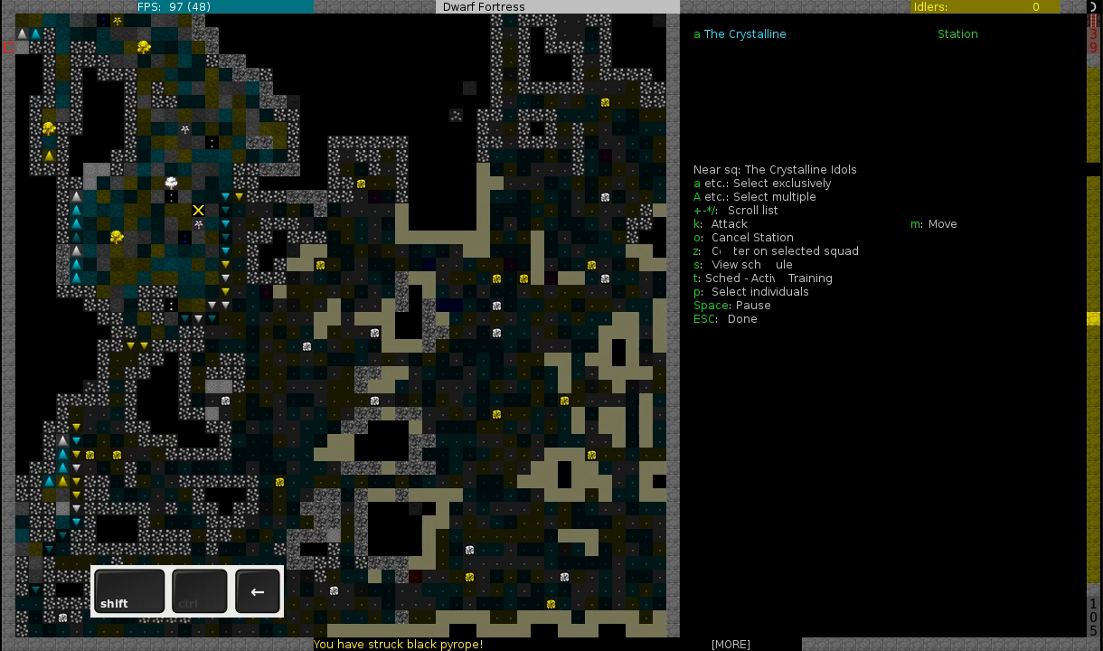
pyautogui.press('m')
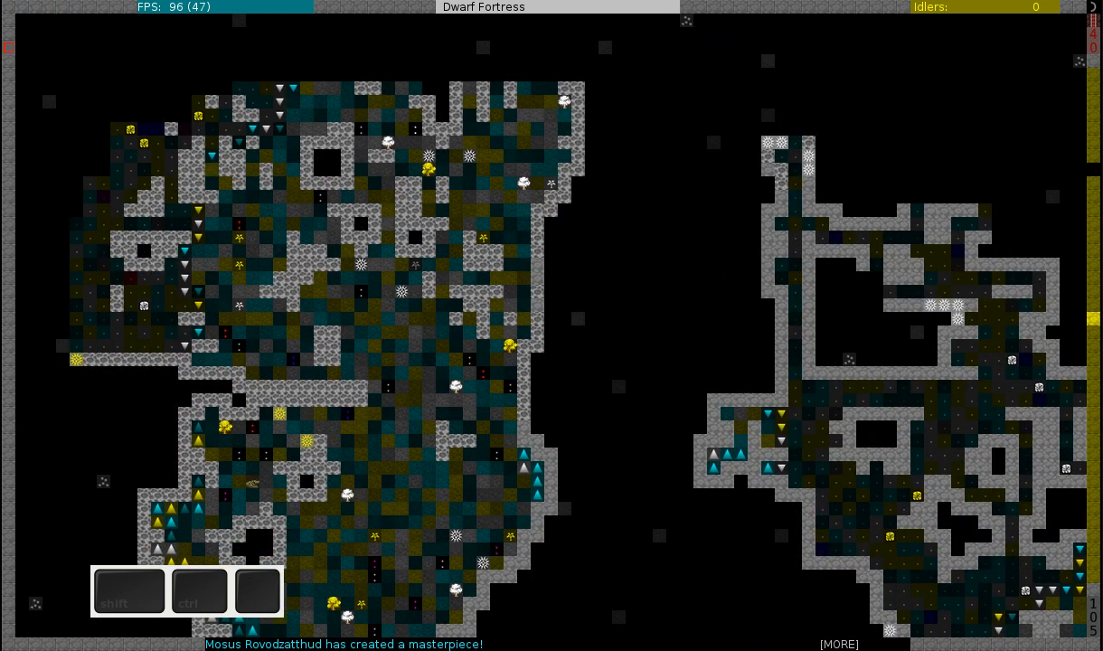
# - Look over the cavern levels around the Crystalline Idols' station
pyautogui.press('space')
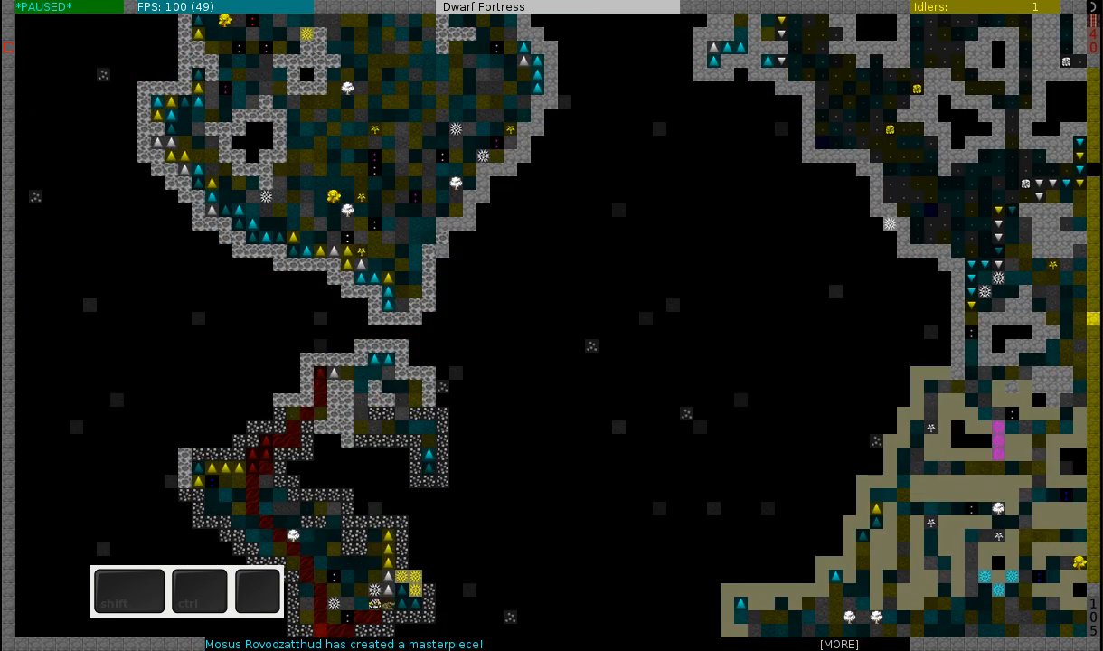
pyautogui.scroll(-3)
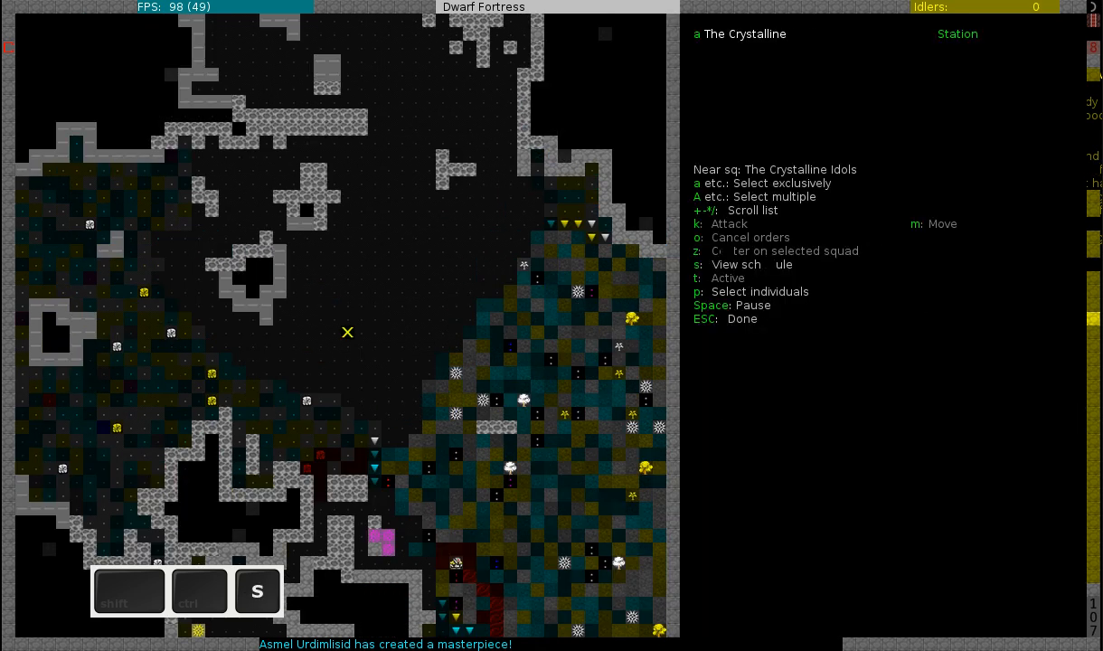
# - Leave the squad orders and return toward the surface fortress view
pyautogui.press('m')
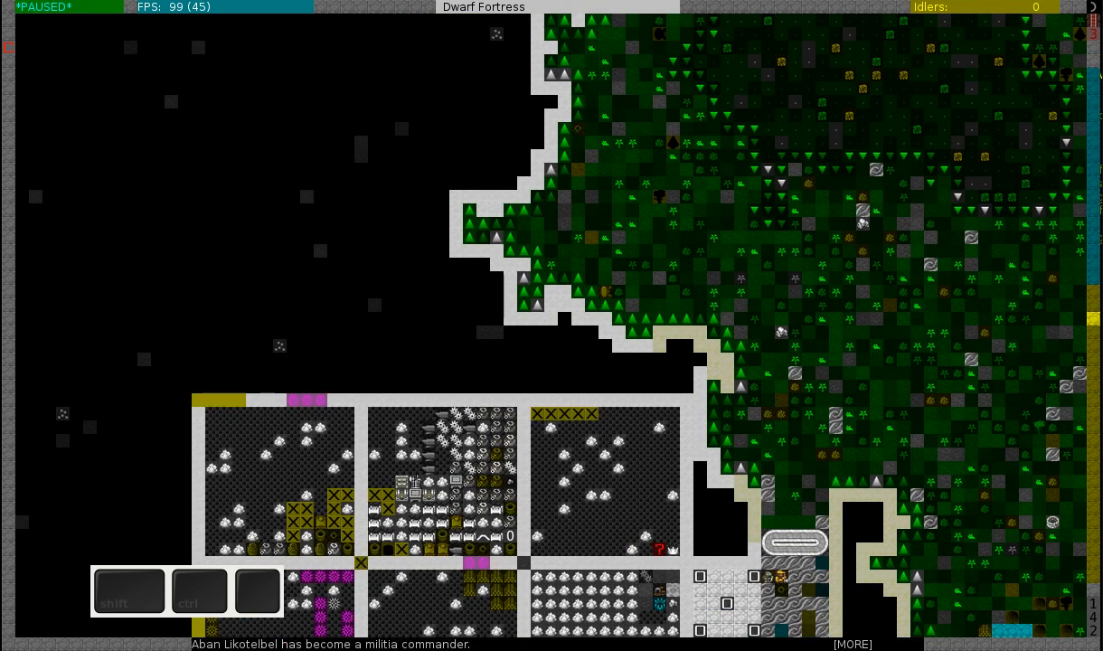
# - Review the recent announcements and jump to the thief alert's location
pyautogui.press('a')
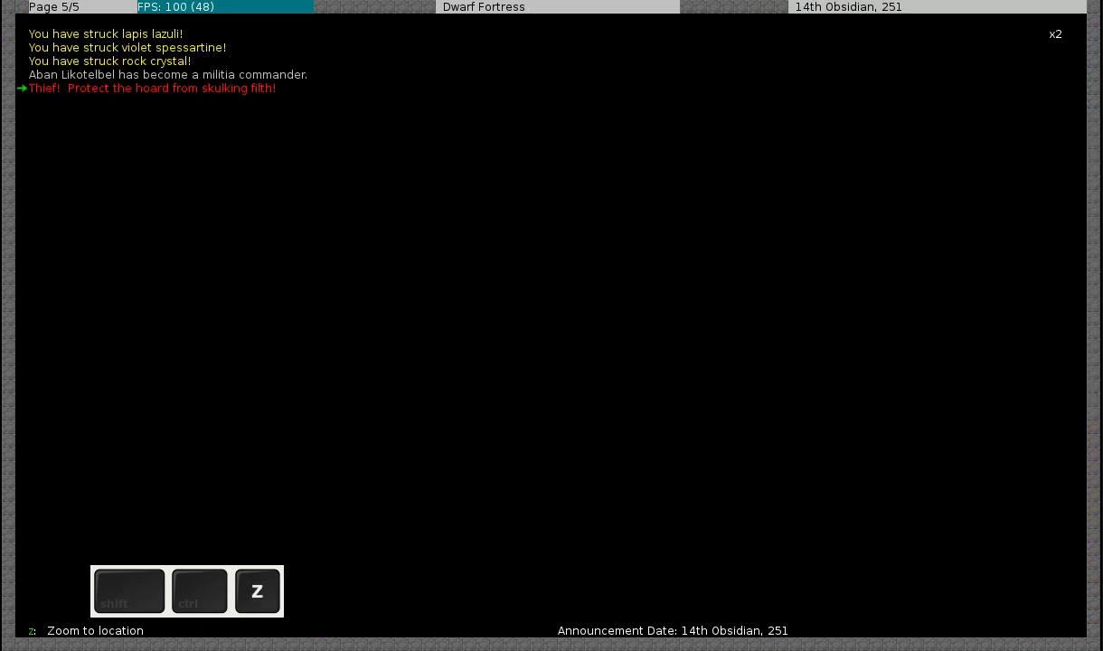
pyautogui.press('z')
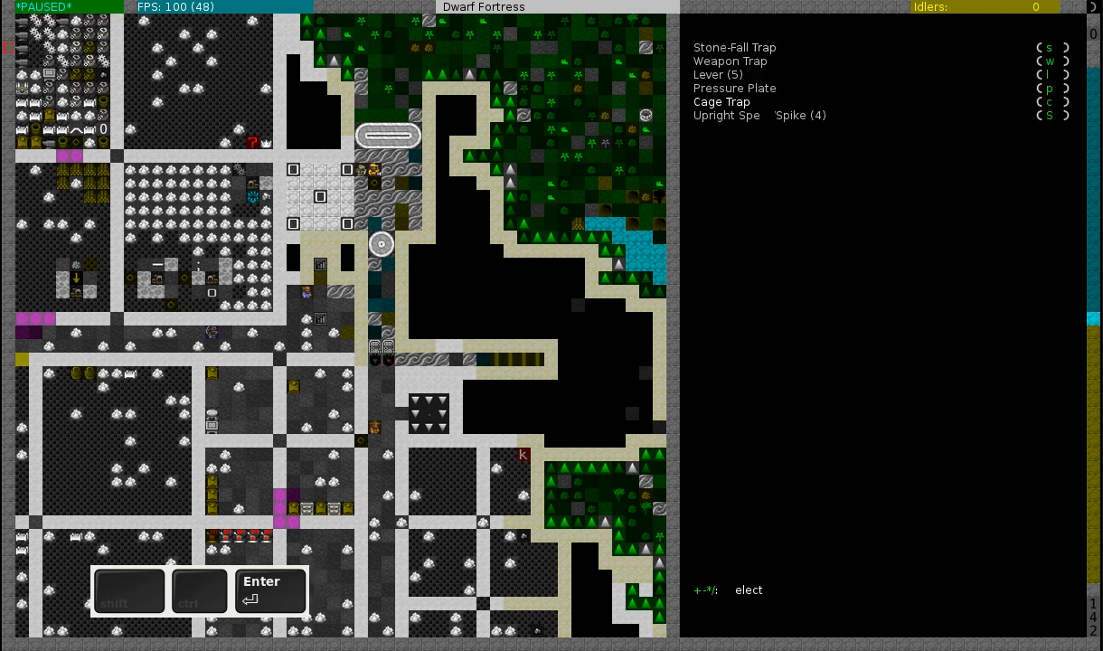
# - Leave the traps list and choose an Armor Stand to place for the barracks
pyautogui.click(722, 101)
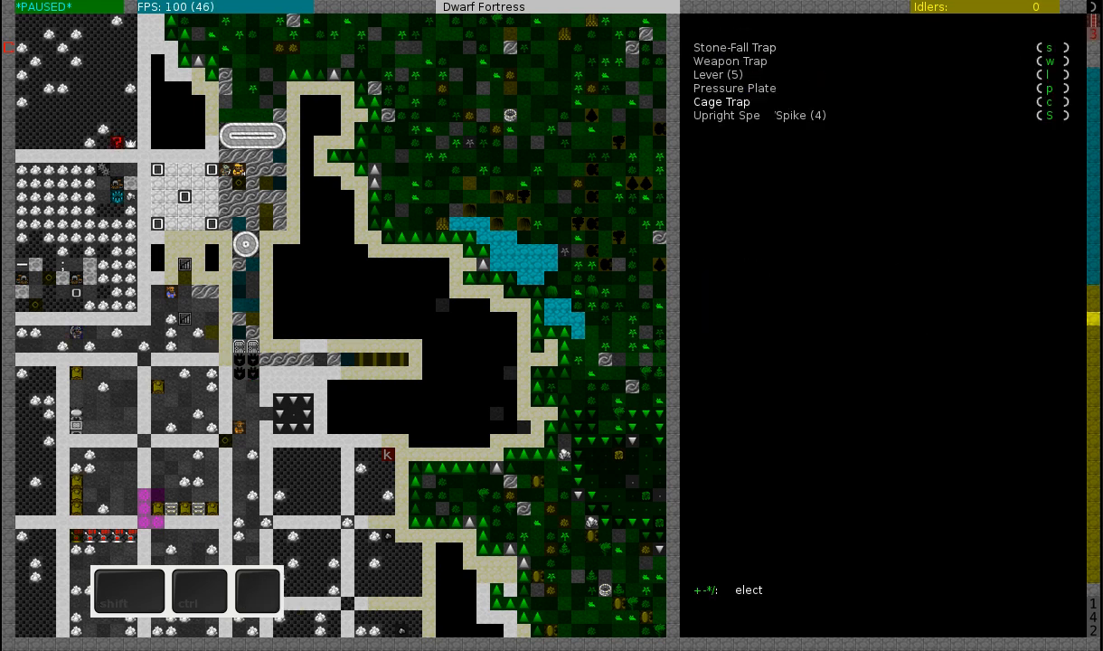
pyautogui.press('Escape')
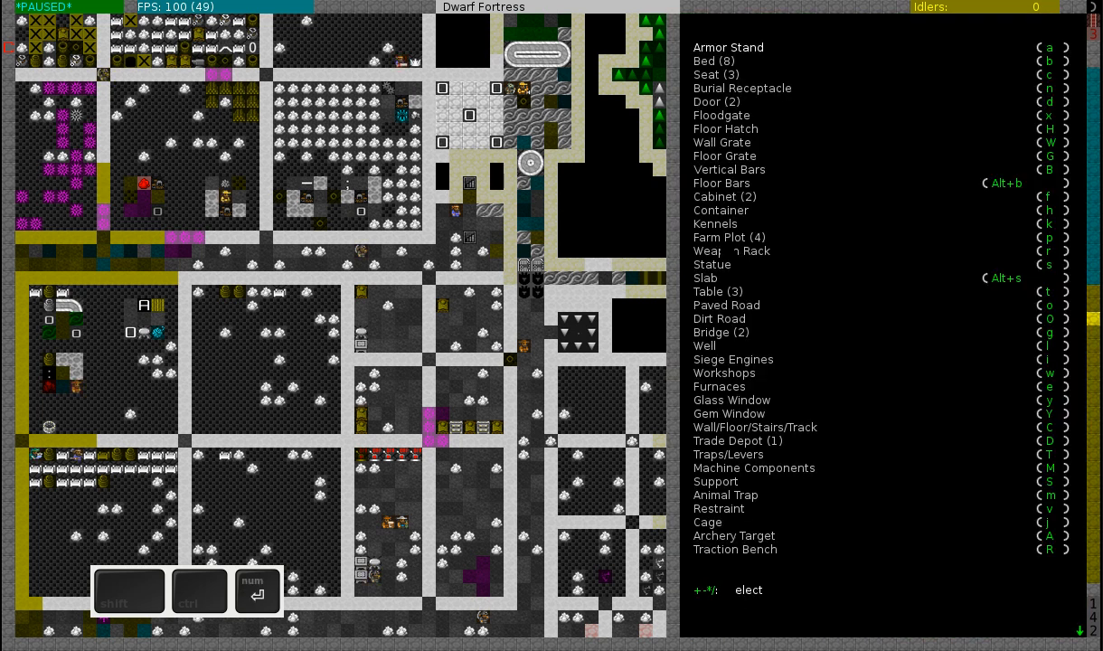
pyautogui.click(729, 47)
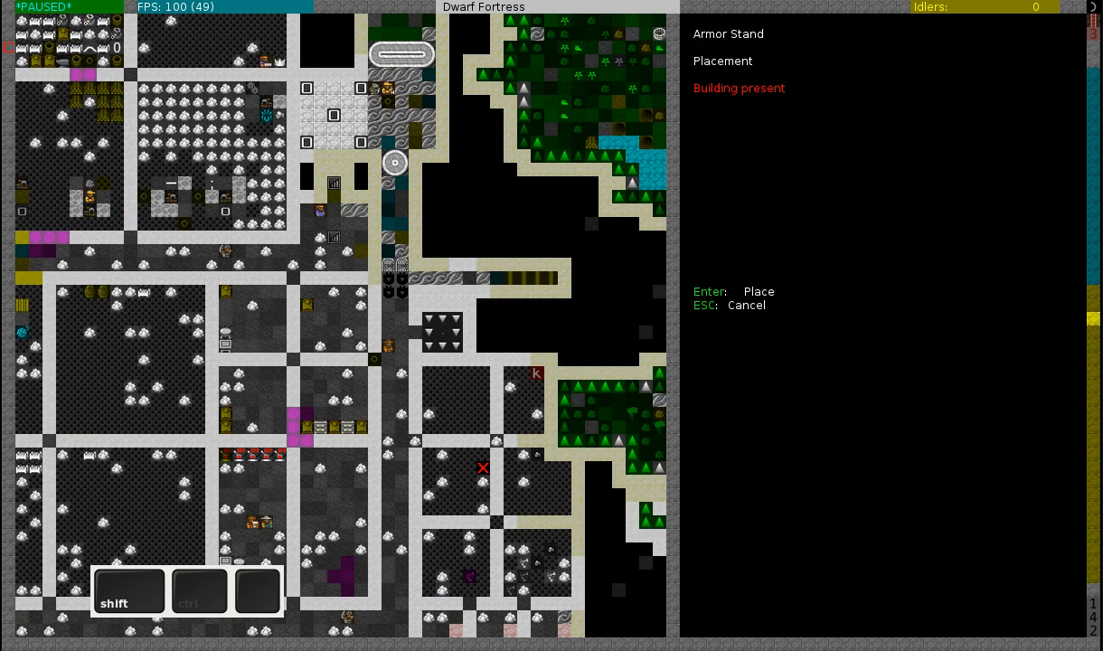